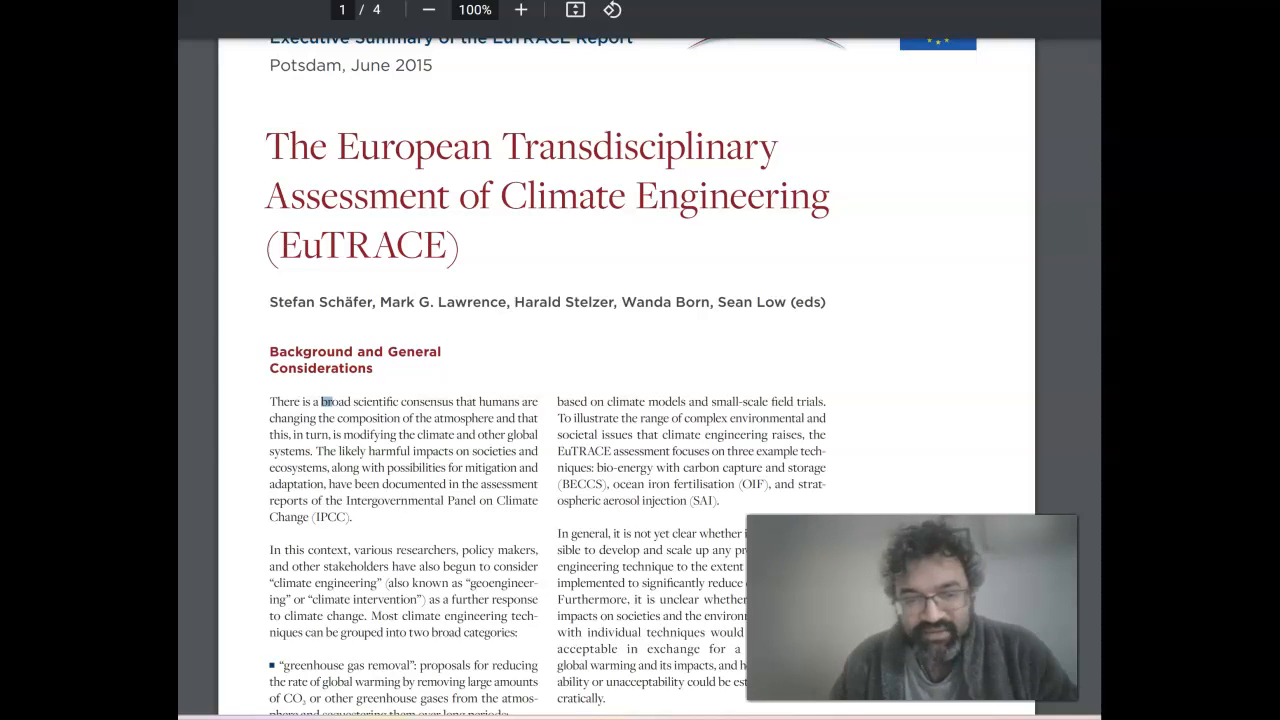
pyautogui.scroll(-3)
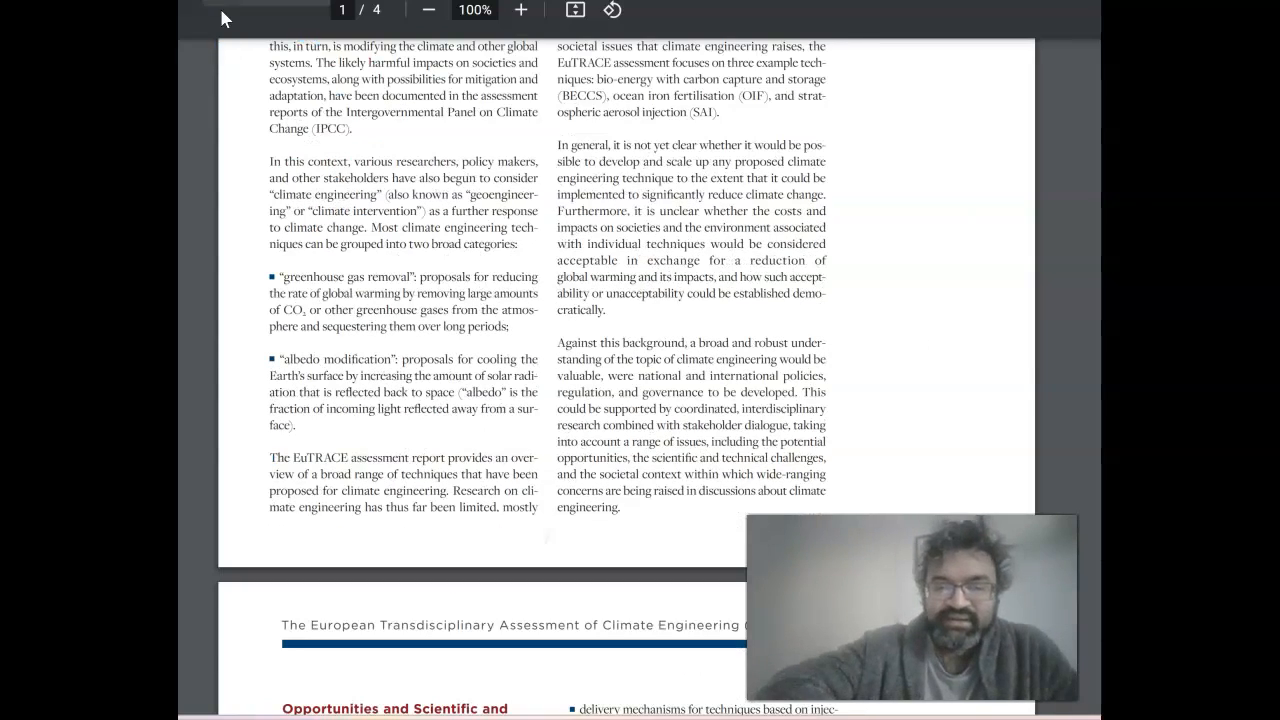
pyautogui.scroll(-3)
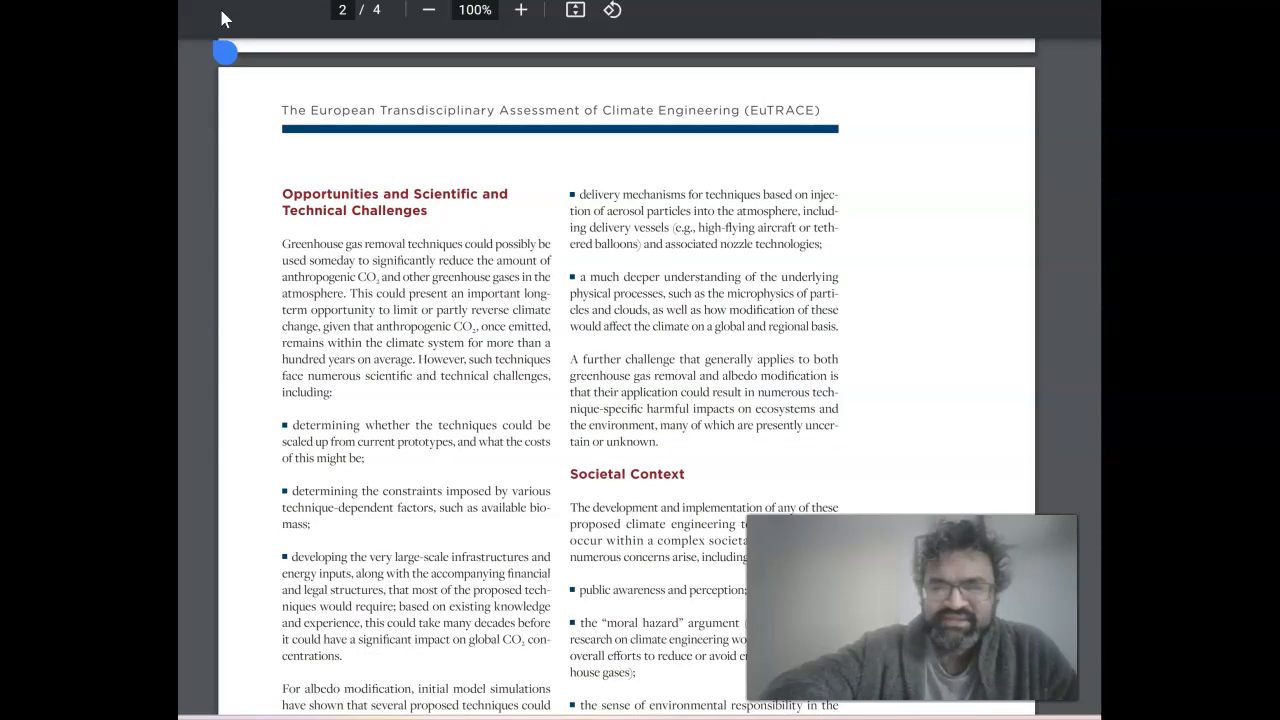
pyautogui.scroll(-3)
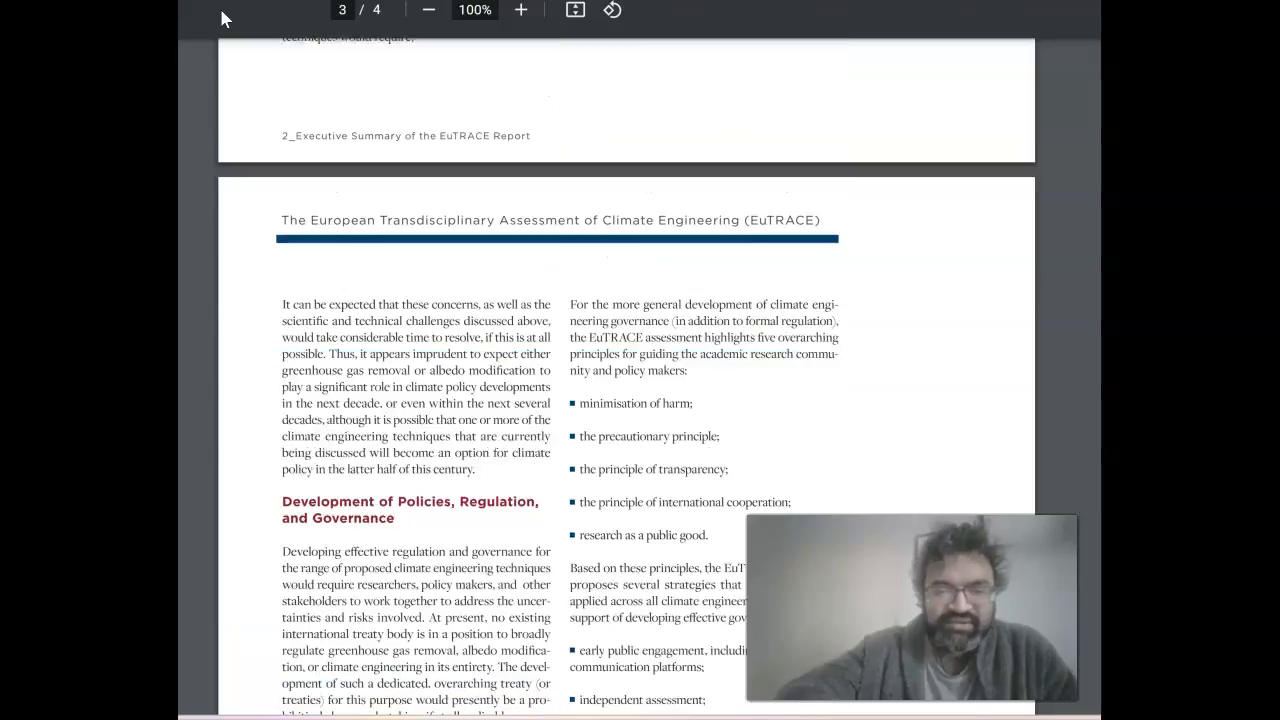
pyautogui.scroll(-3)
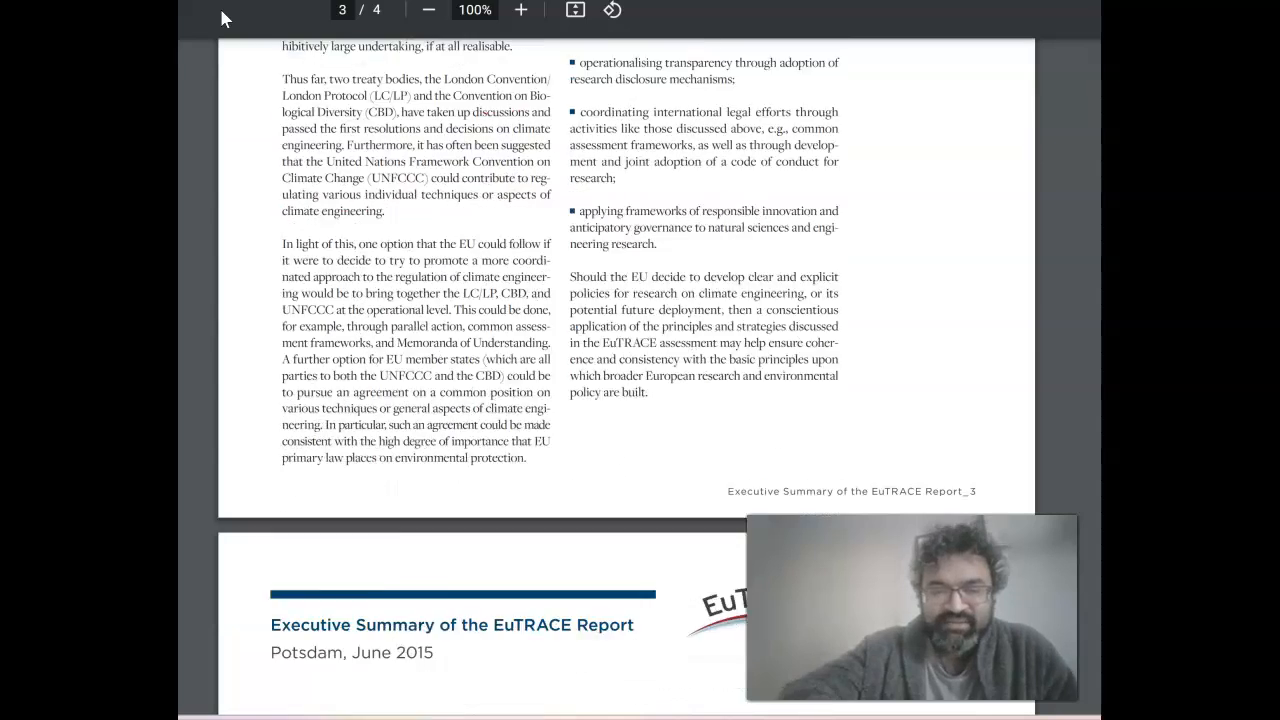
pyautogui.scroll(-3)
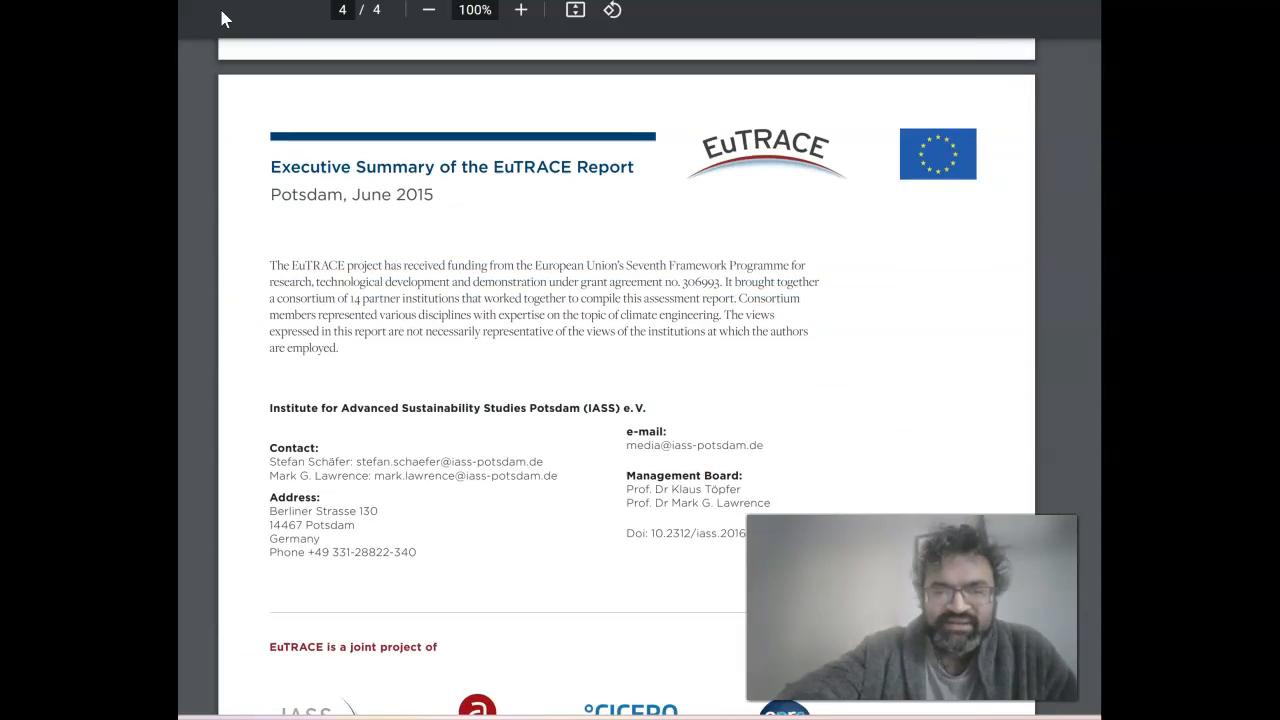
pyautogui.scroll(-3)
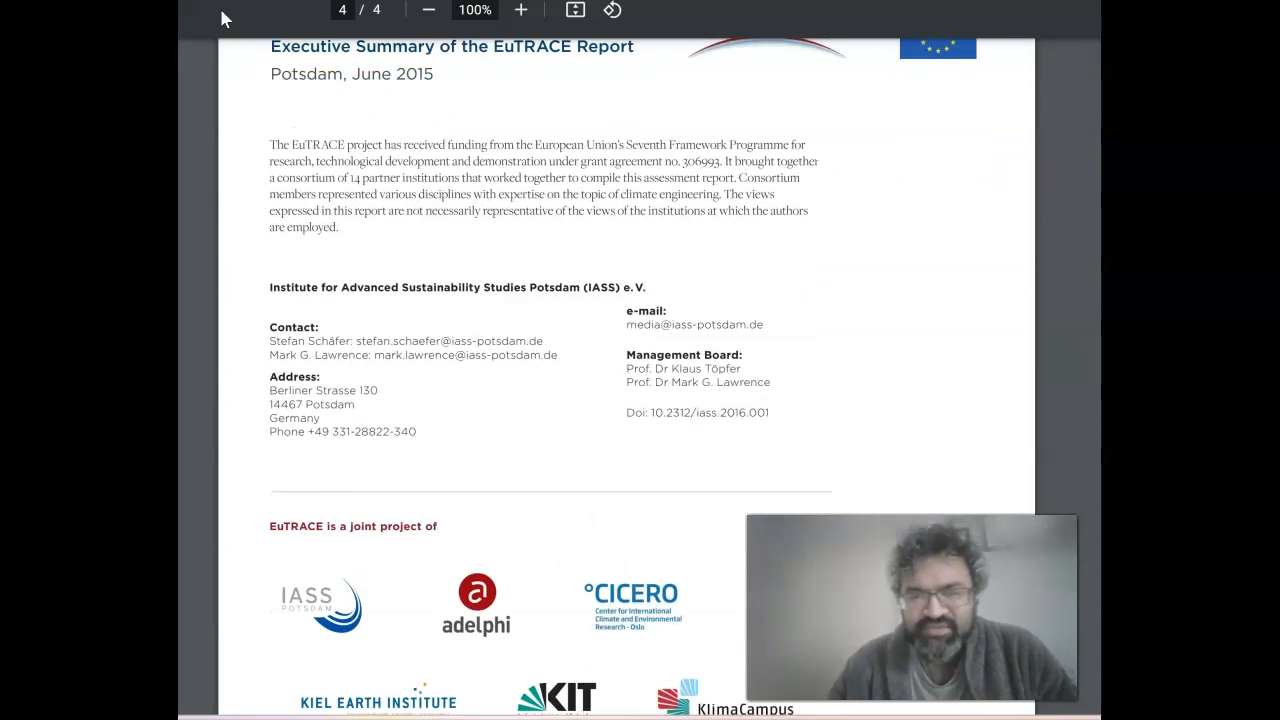